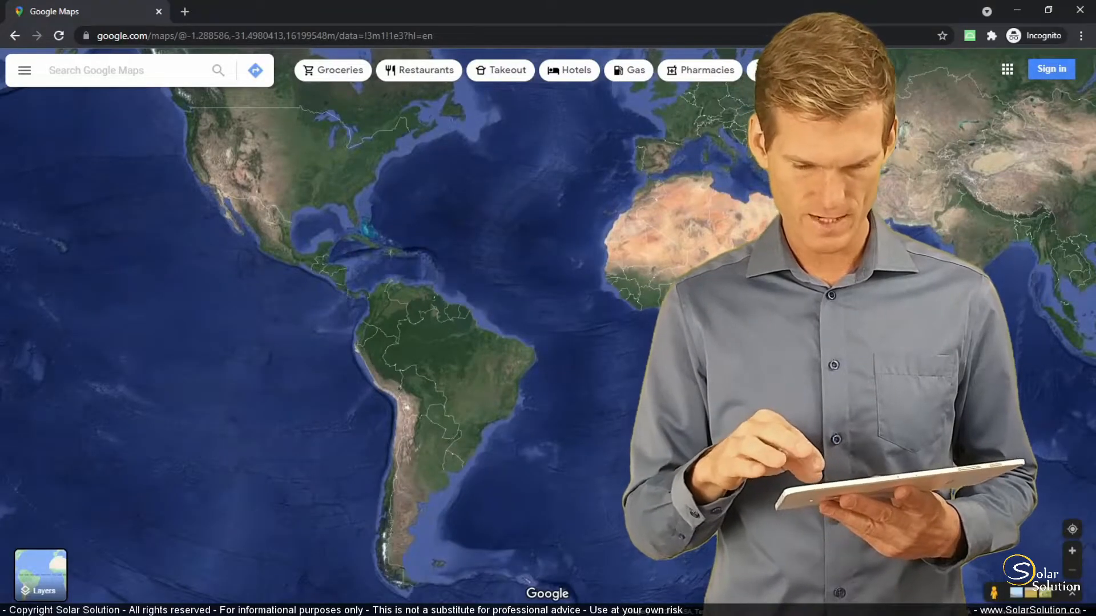
Search 'random str' and open Random Street in Etobicoke, Toronto
text(random str)
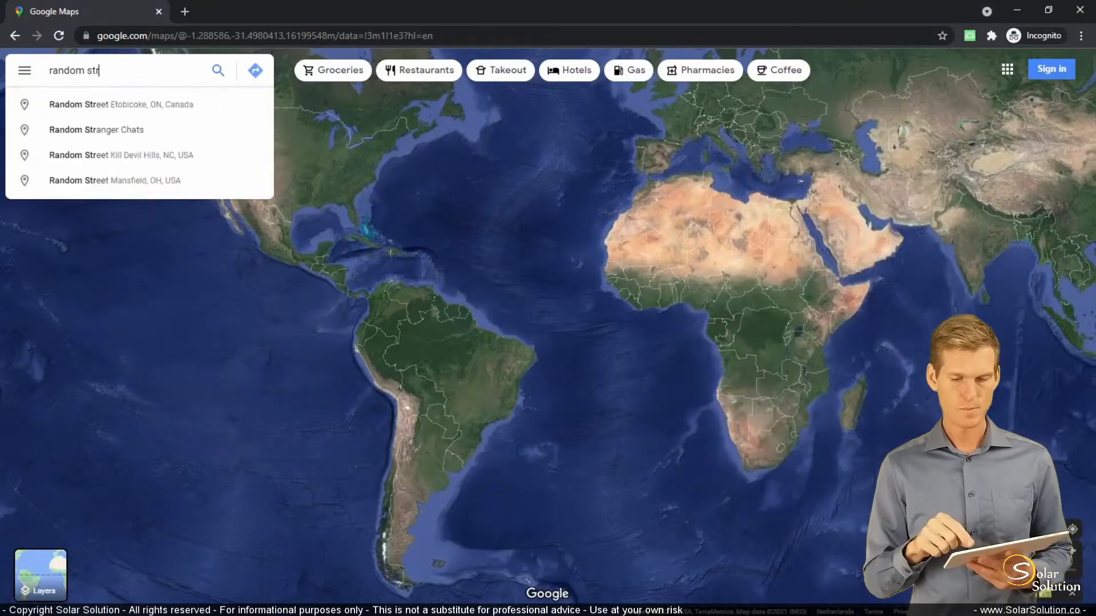
click(120, 104)
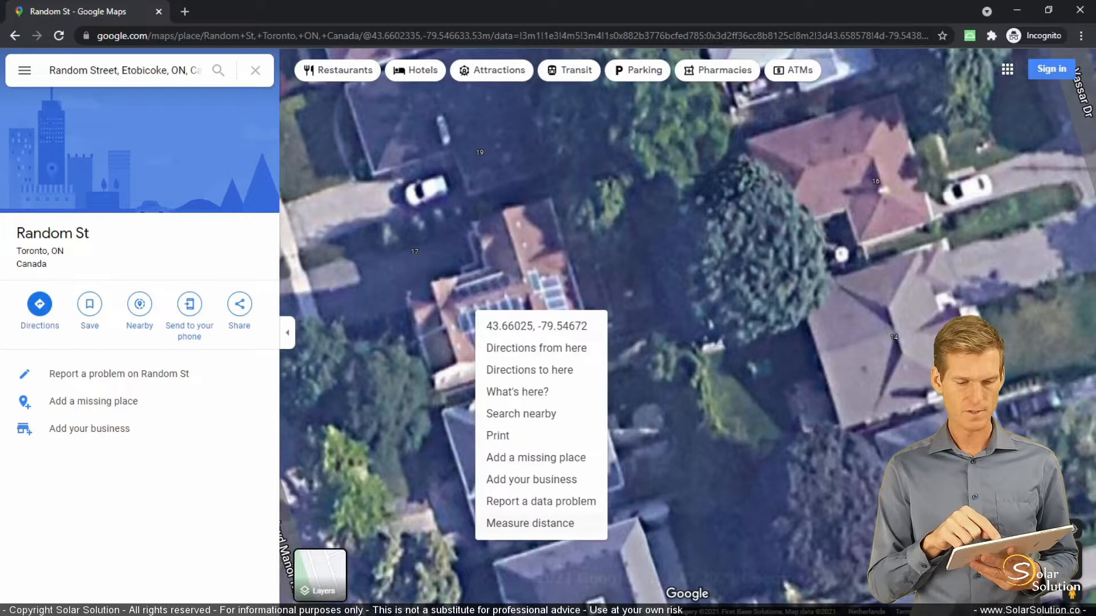
Measure a 63.34 m path along the panel edge and due north, then overlay a protractor
click(530, 523)
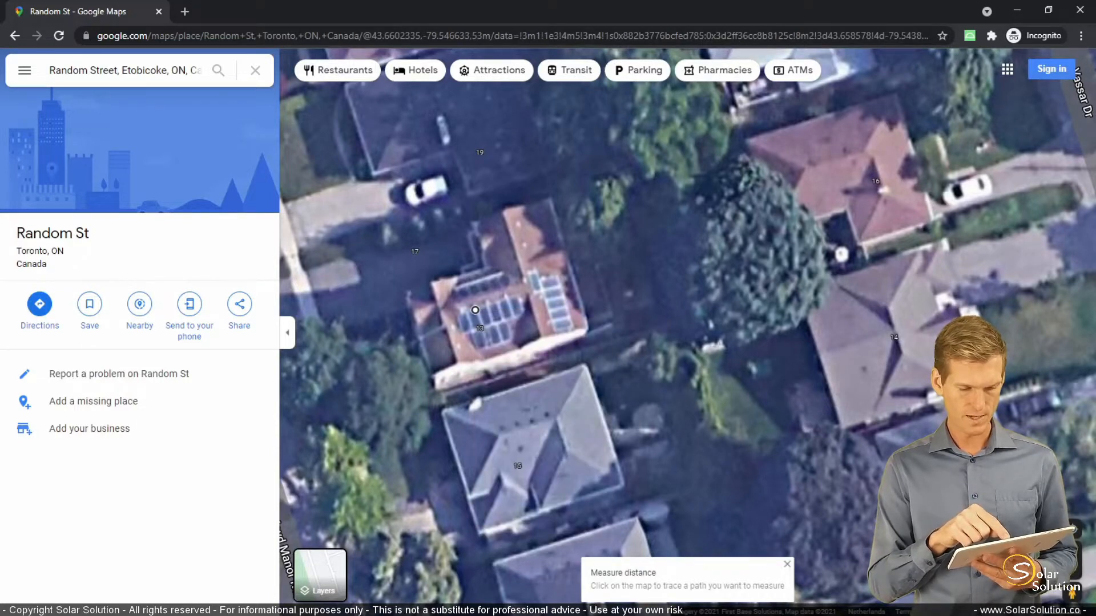
click(543, 529)
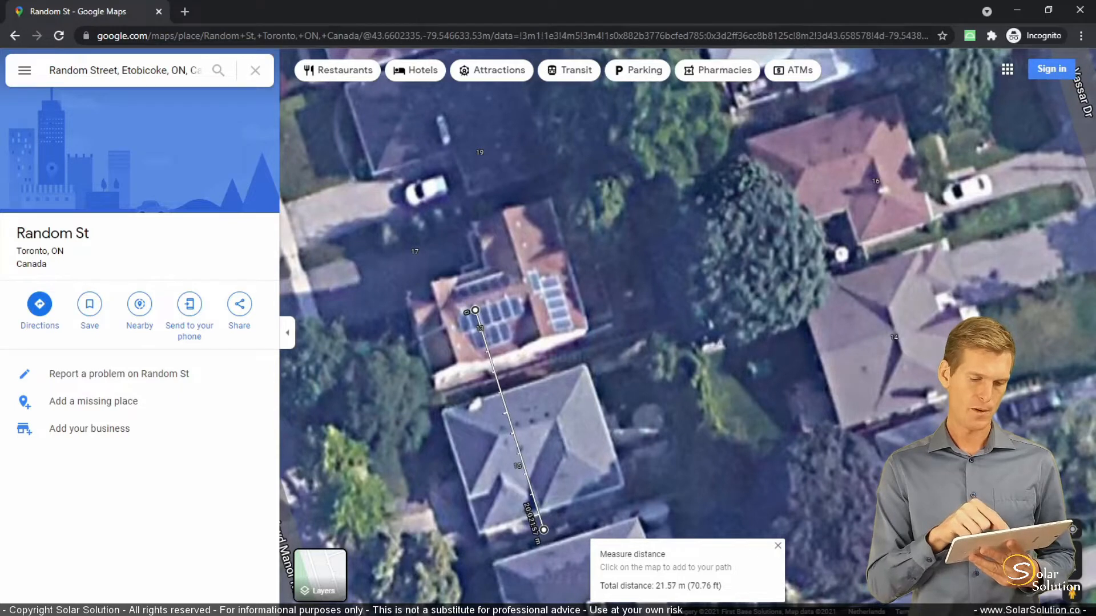
drag(475, 310, 468, 295)
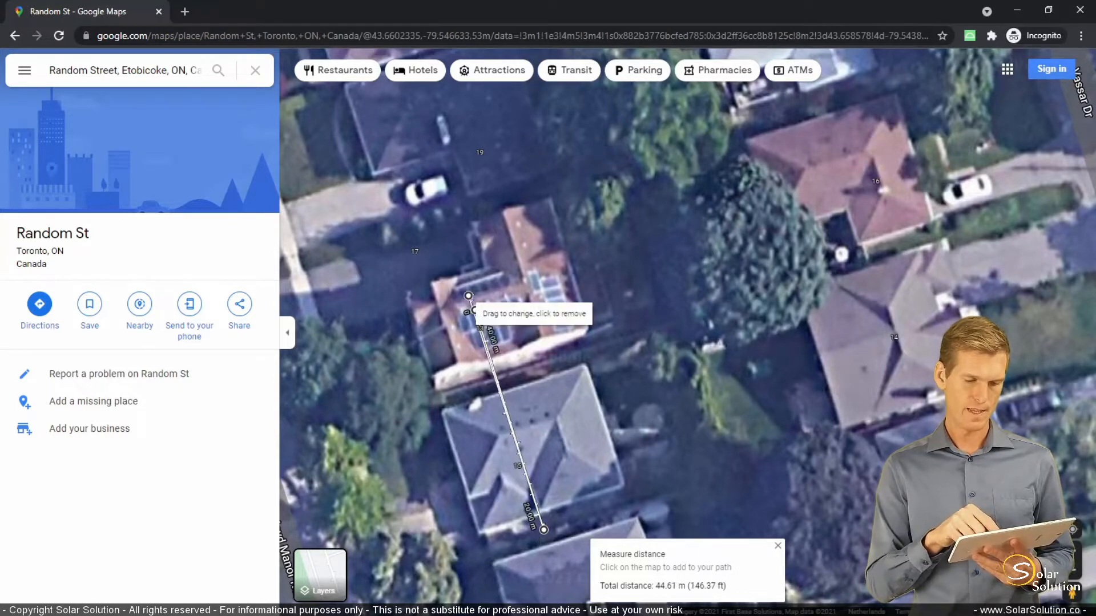
click(470, 97)
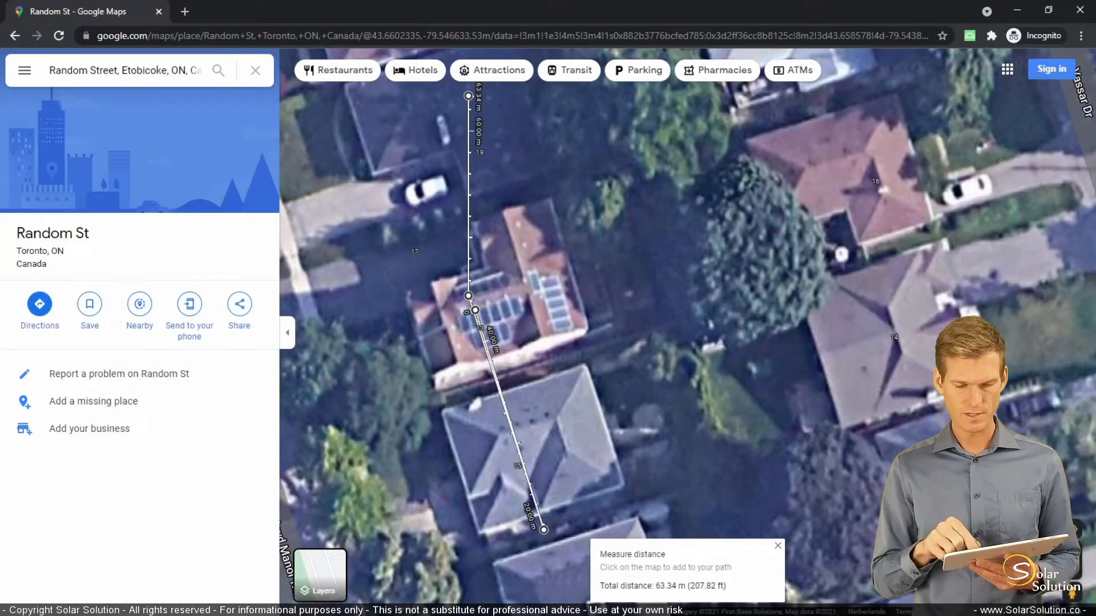
click(548, 121)
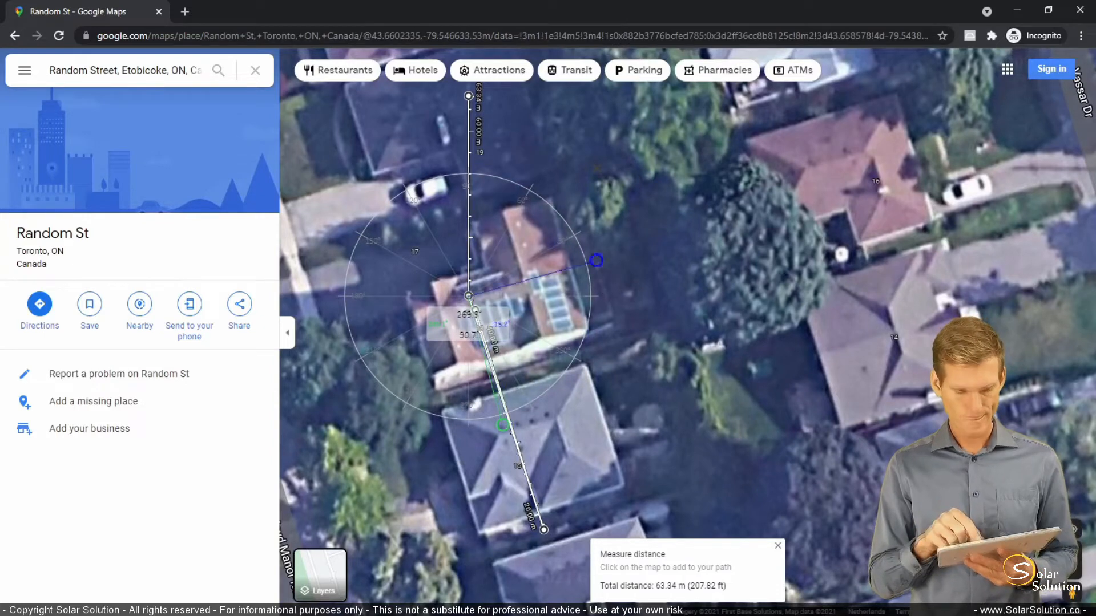
Swing the protractor arm due north so it reads 164.5° and 195.5°
drag(596, 260, 468, 164)
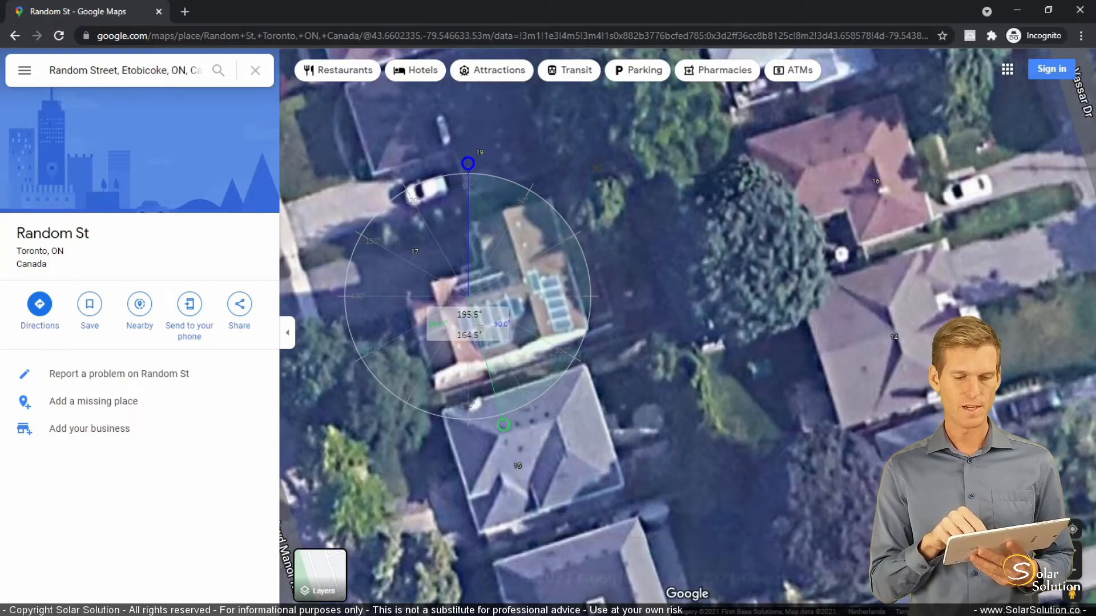
mouse_move(16, 36)
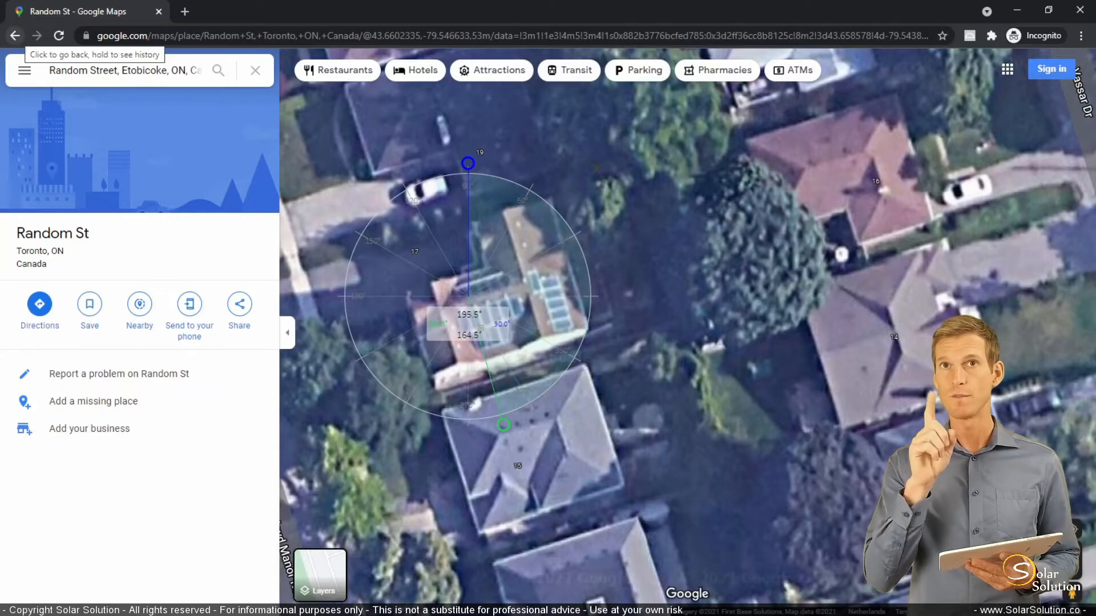